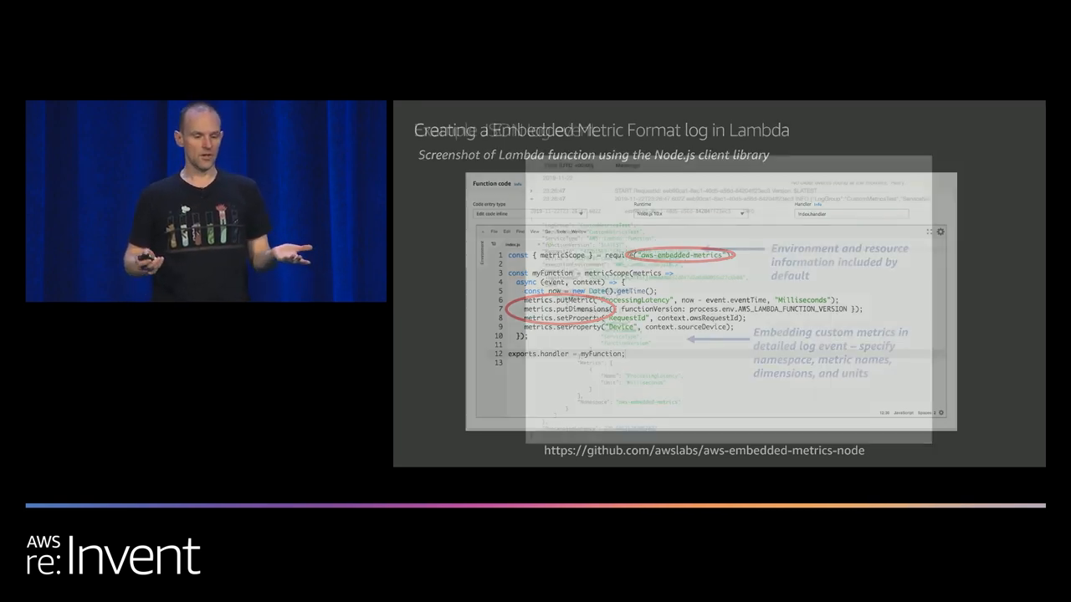
{"action": "key", "text": "Right"}
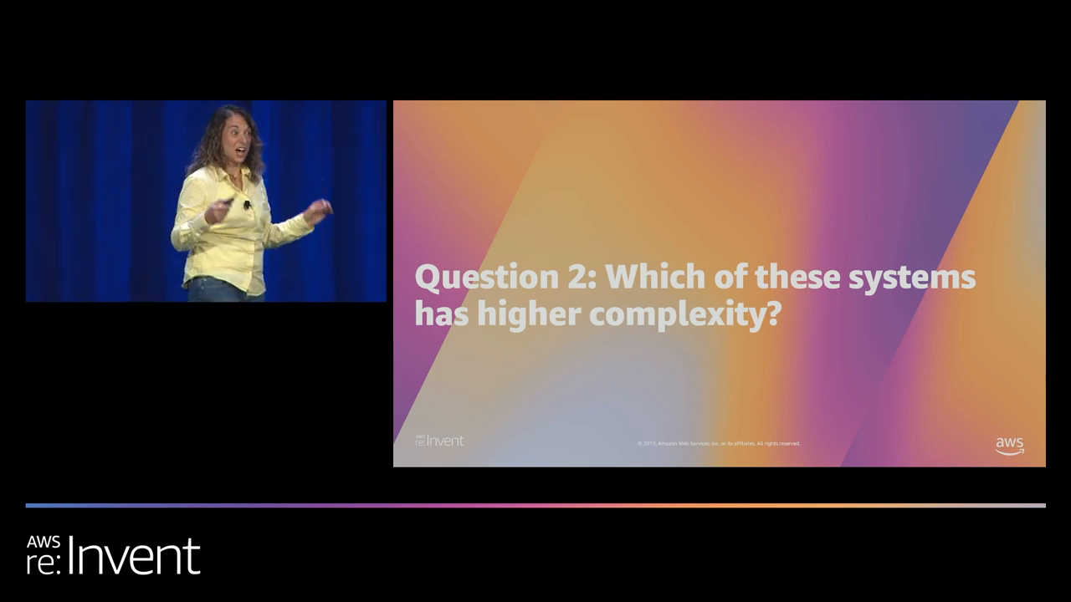
{"action": "key", "text": "Right"}
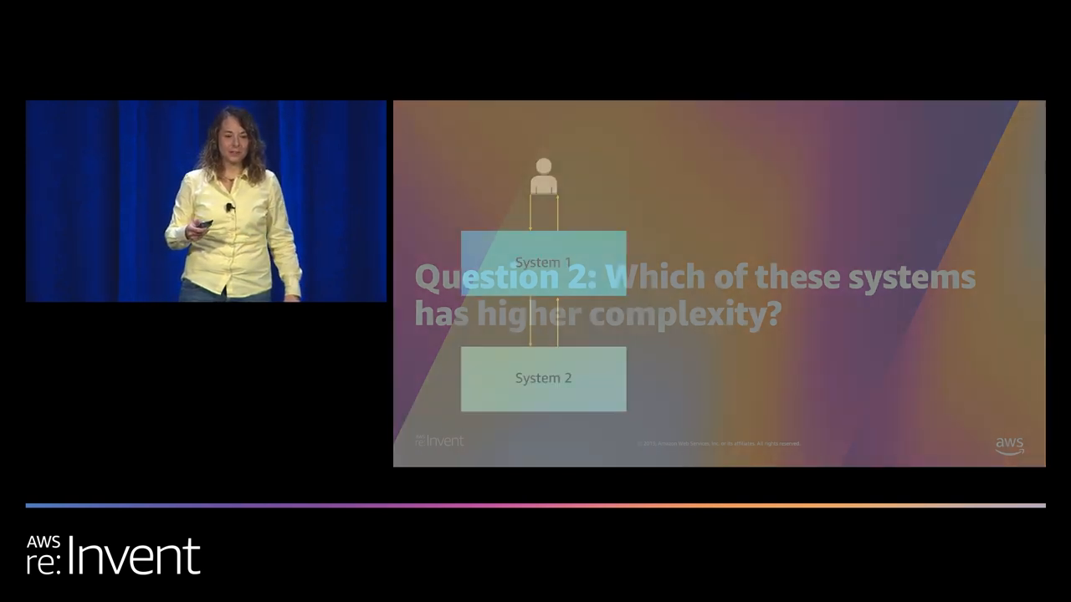